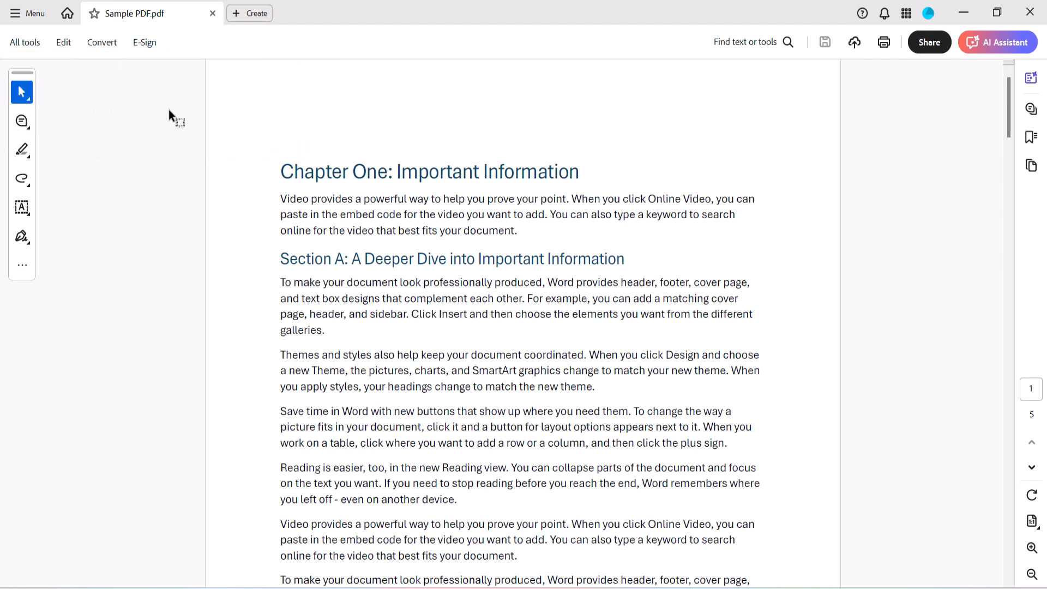
- Show the Edit tools and list the header and footer add/update/remove choices
click(64, 42)
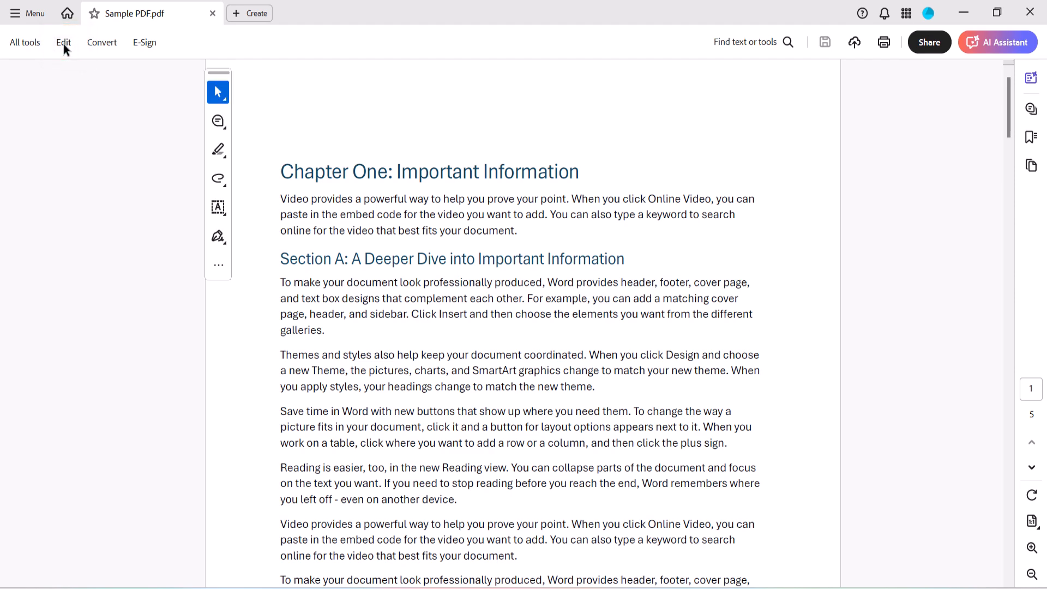
click(64, 42)
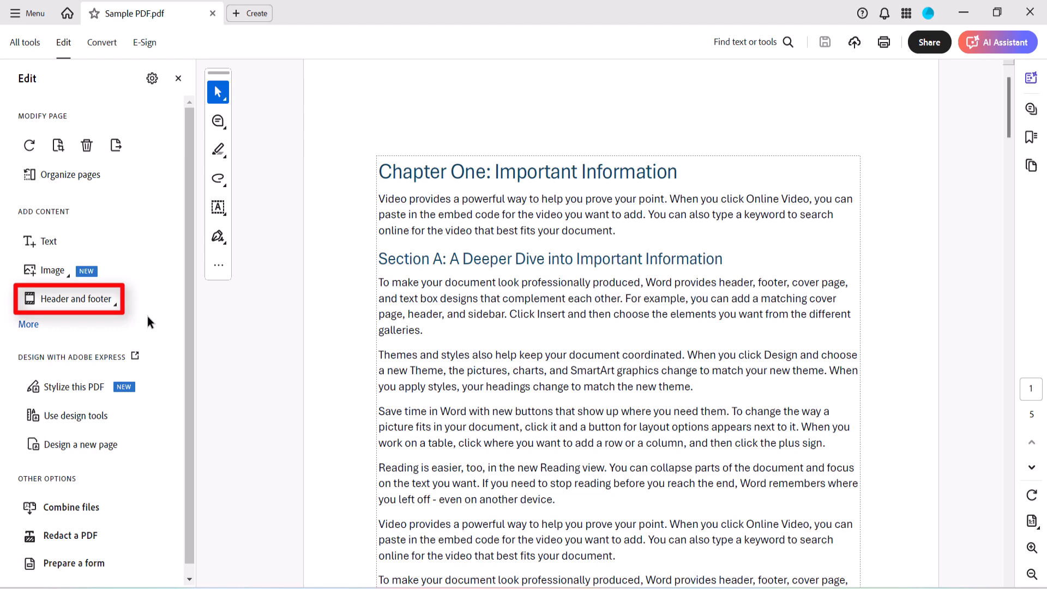
click(75, 299)
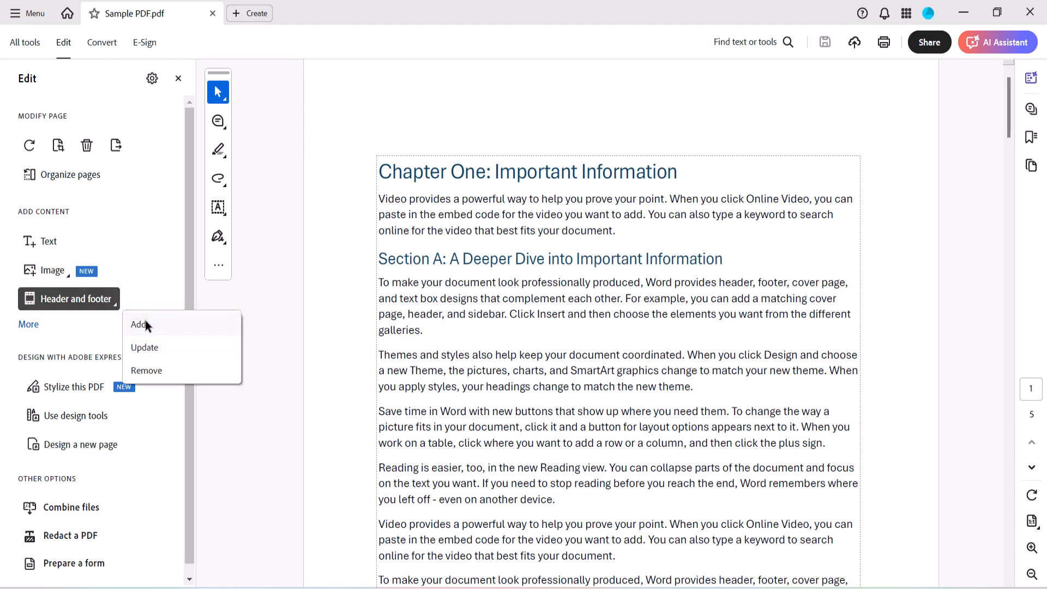
- Add a left header 'Chapter One' in Arial Black Bold, size 18, coloured red
click(139, 325)
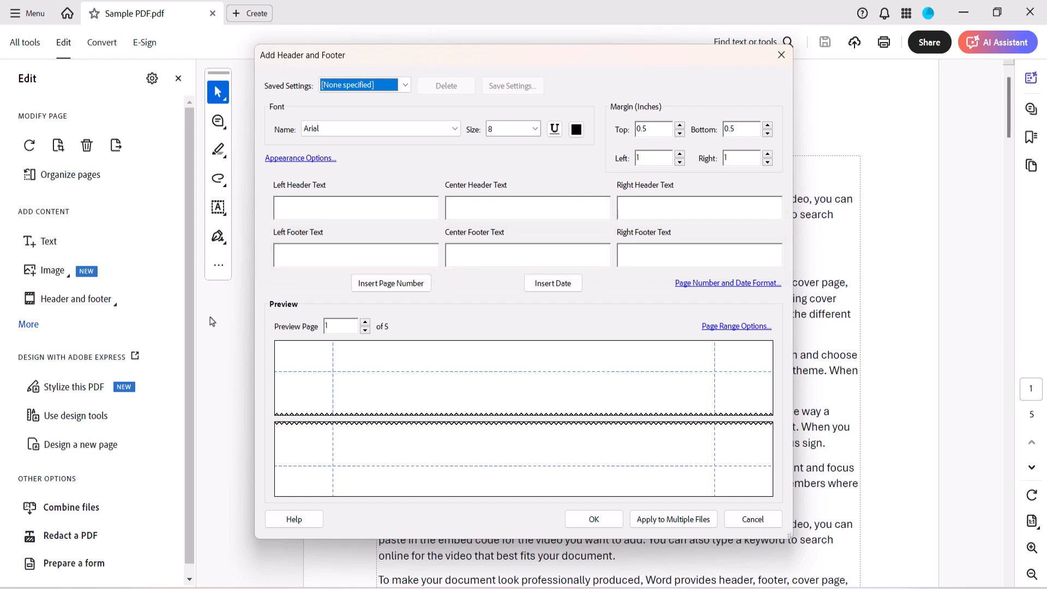
mouse_move(270, 213)
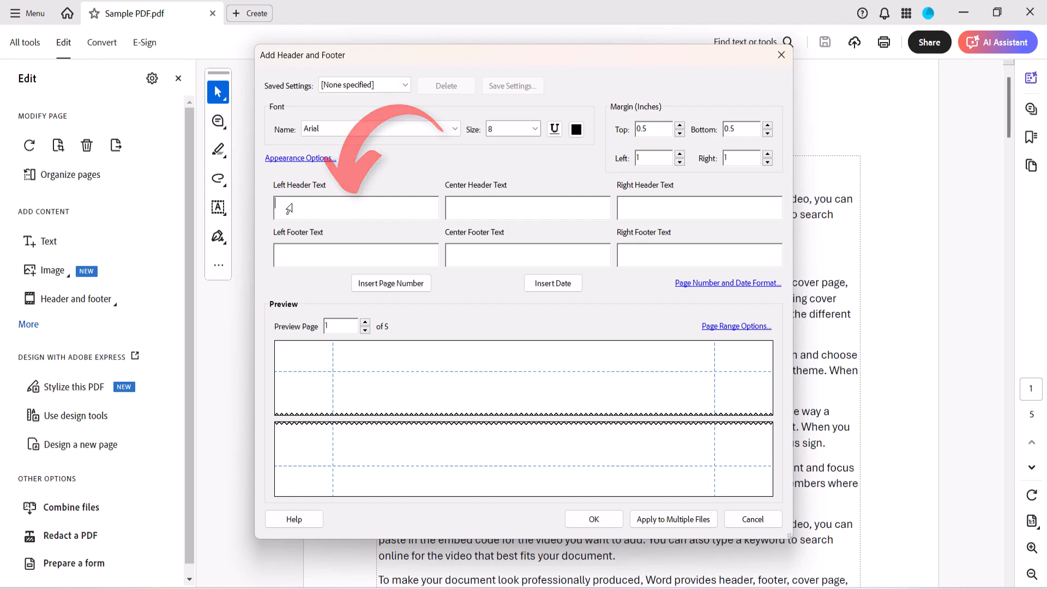
text(Chapter One)
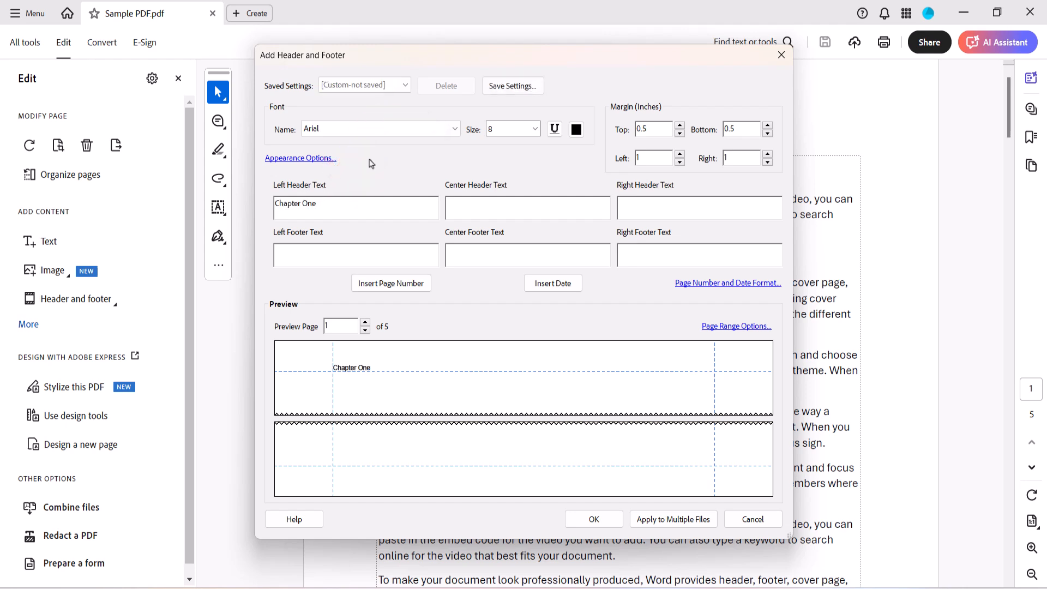
click(453, 129)
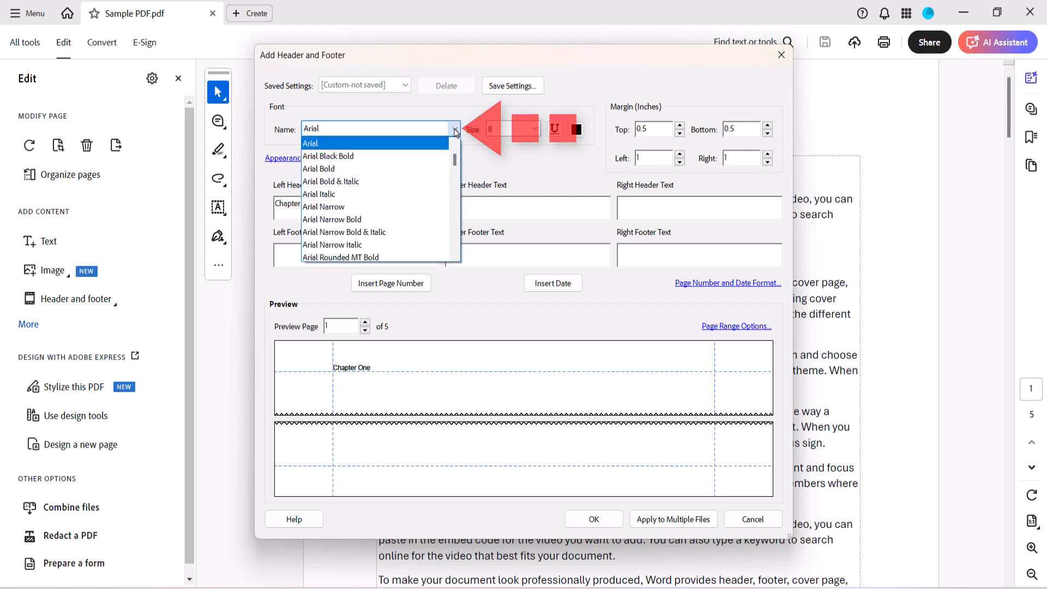
click(328, 156)
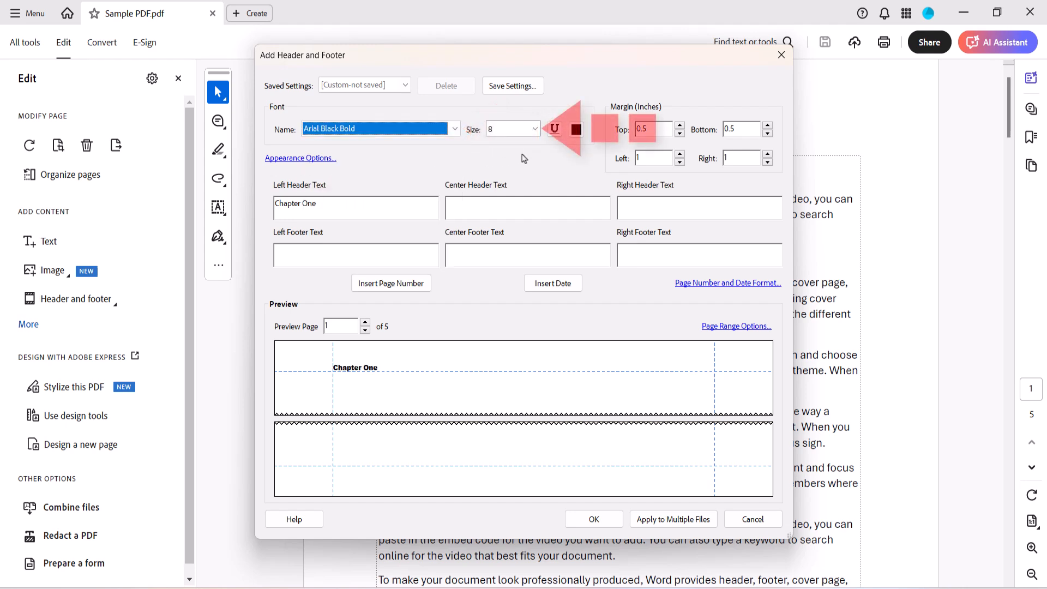
click(534, 128)
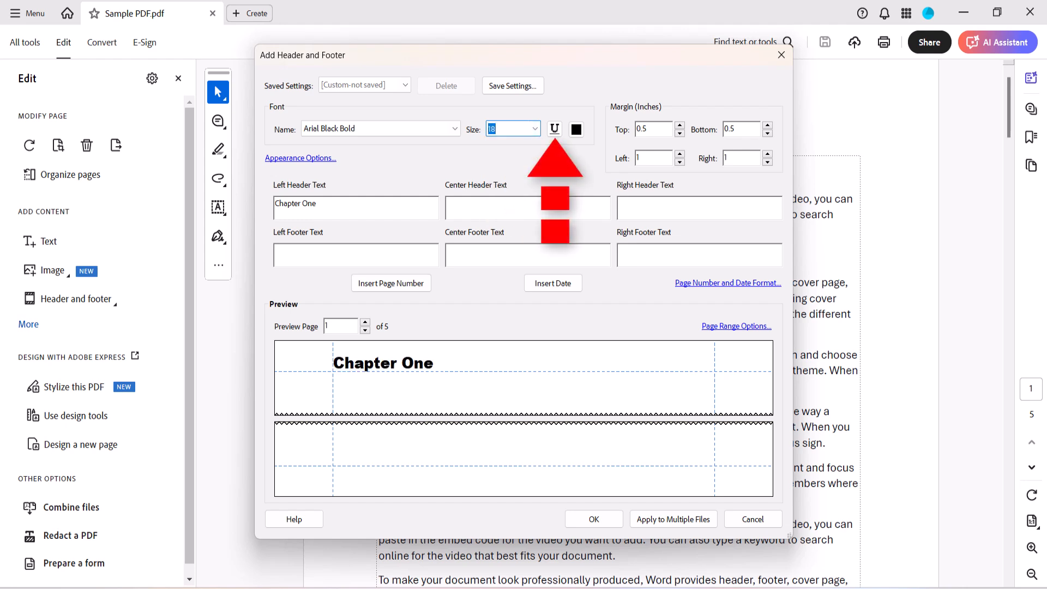
click(575, 129)
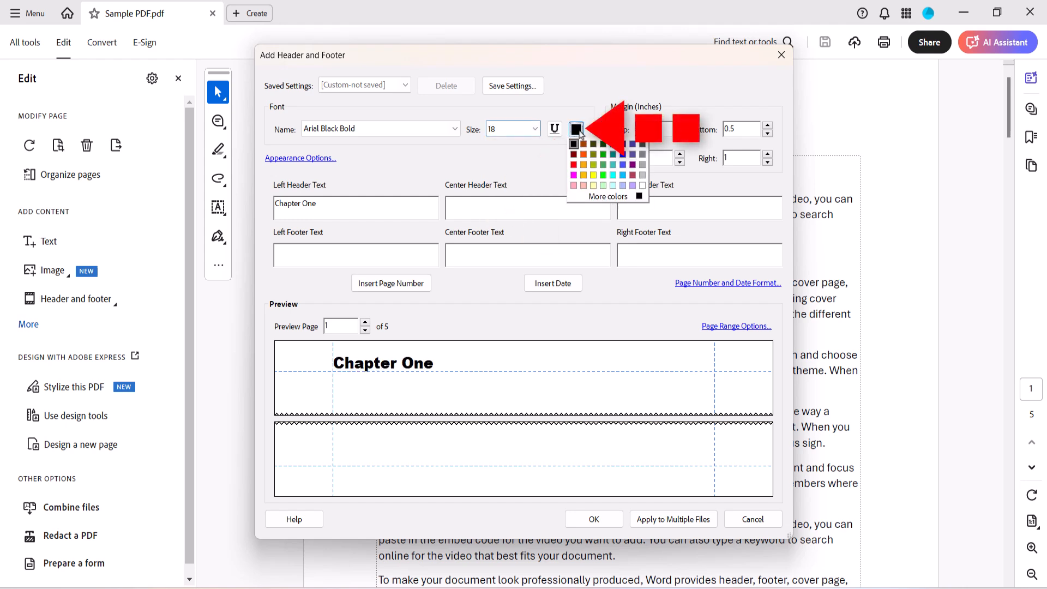
click(572, 154)
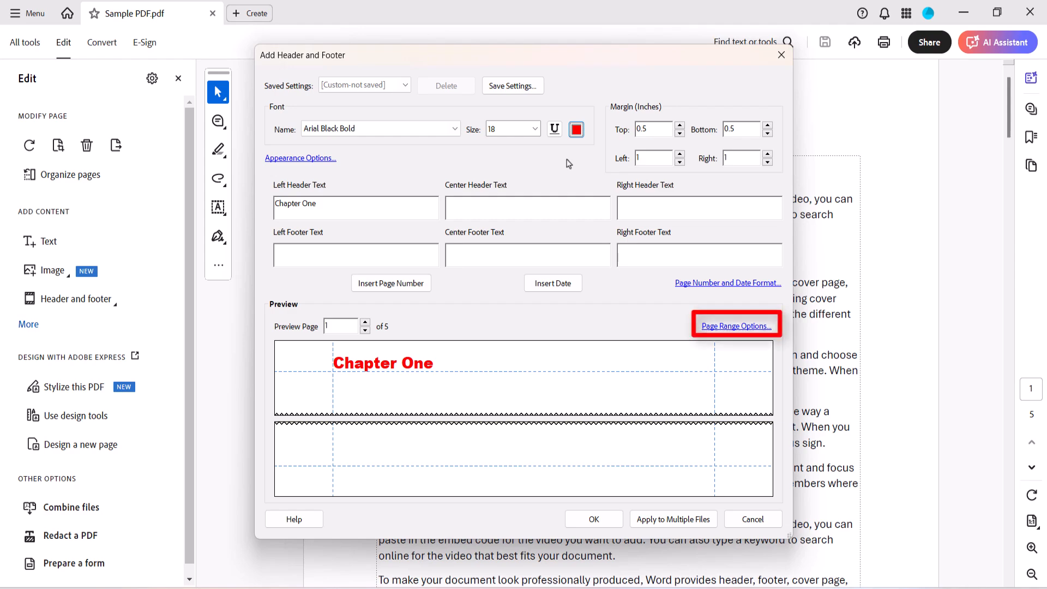
- Set the header's page range subset to odd pages only and confirm
click(736, 325)
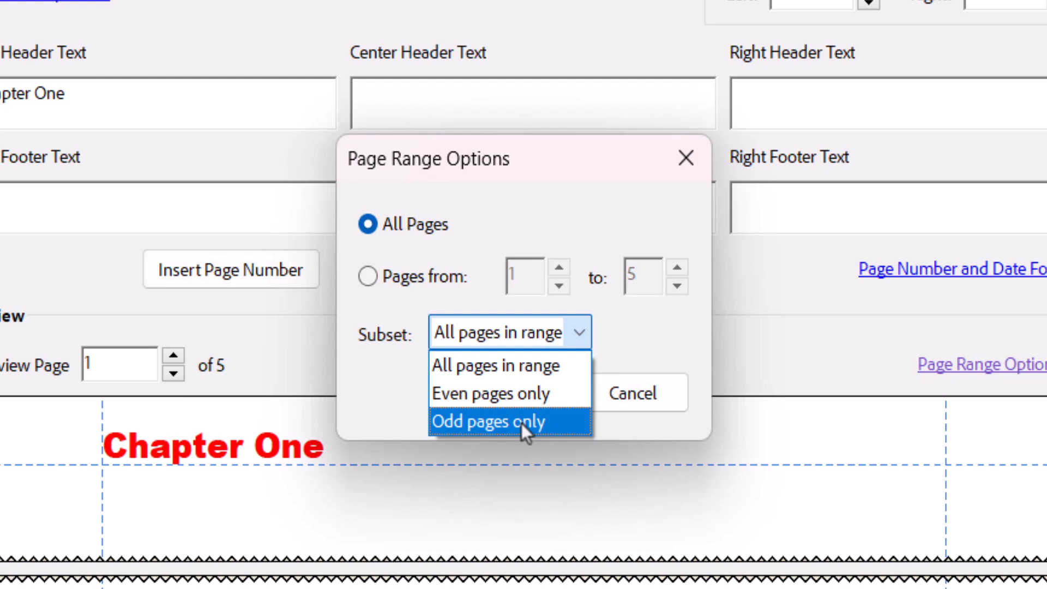
click(488, 421)
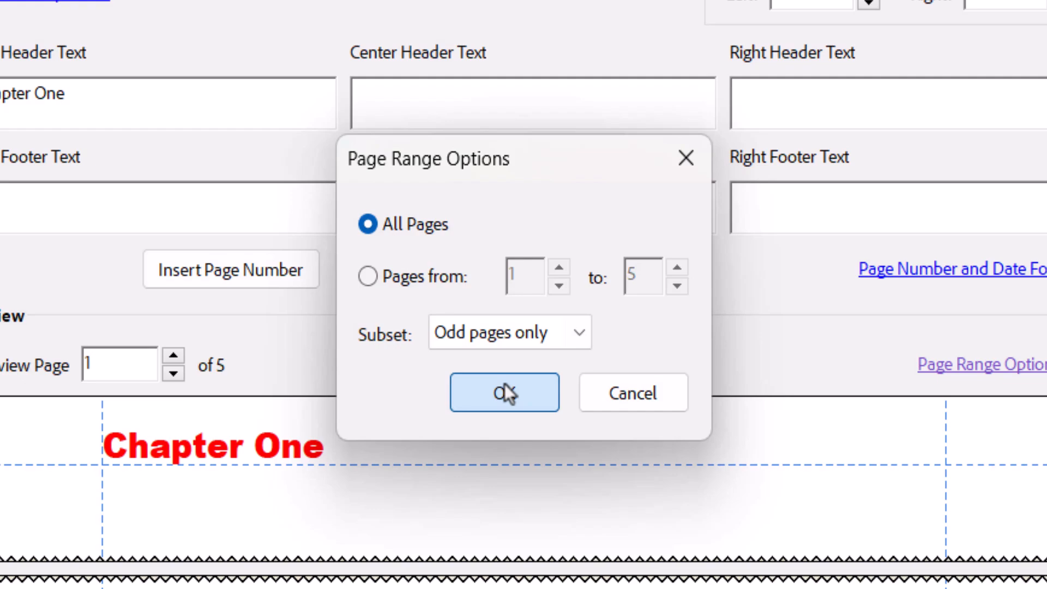
click(504, 391)
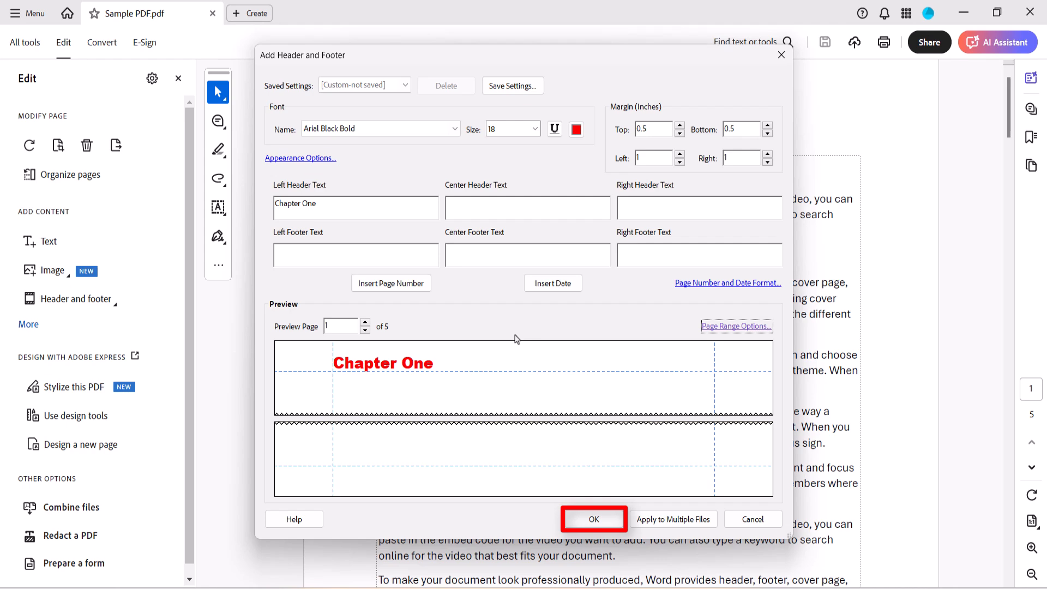
- Apply the red Chapter One header so it appears atop page 1
click(593, 519)
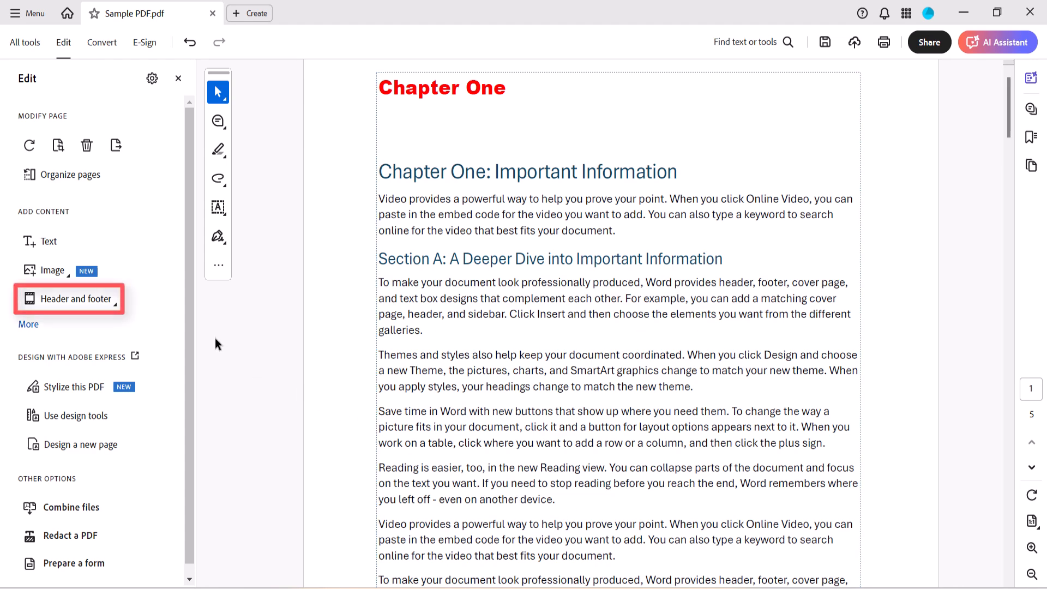
click(75, 299)
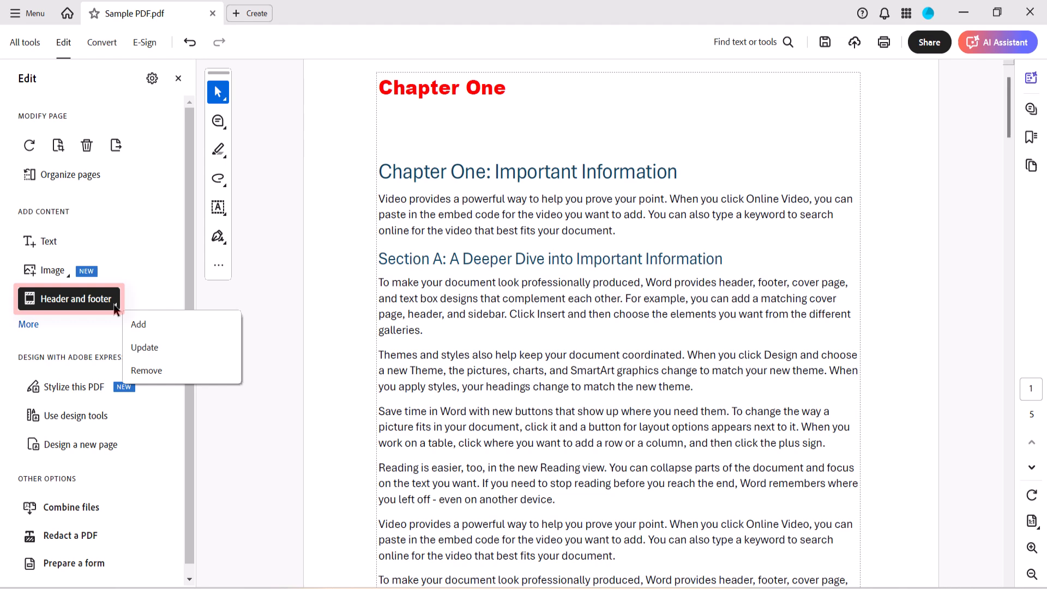
mouse_move(144, 347)
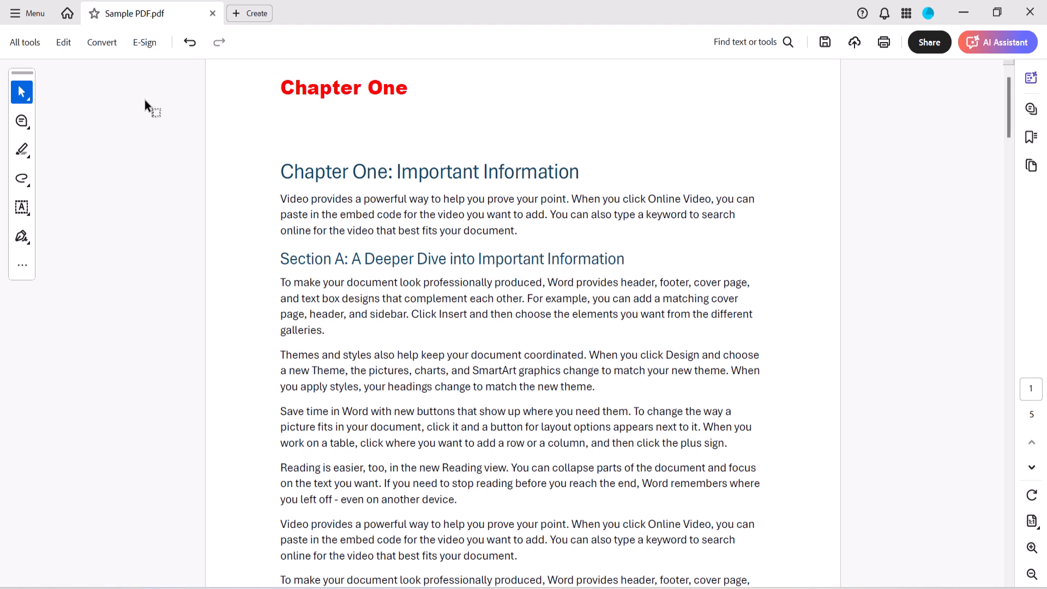
- Choose Add New so a second header is created without replacing Chapter One
click(63, 43)
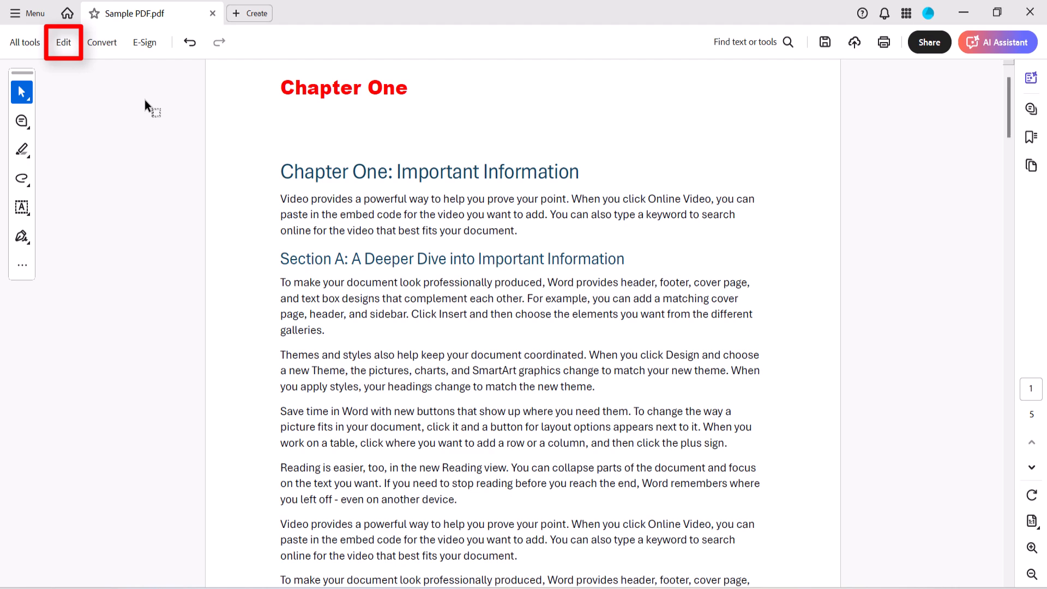
click(63, 43)
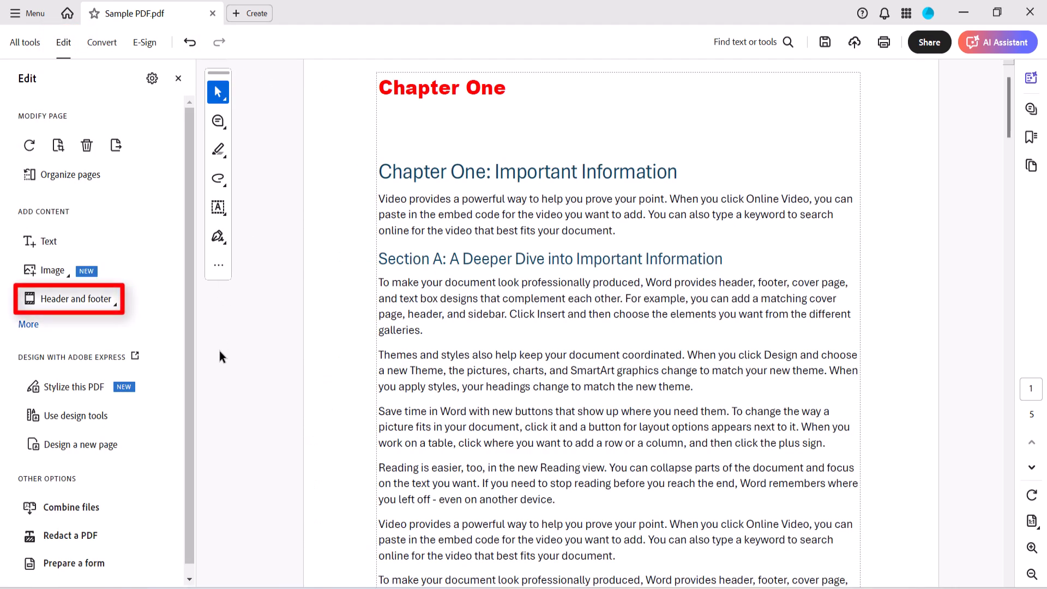
click(71, 299)
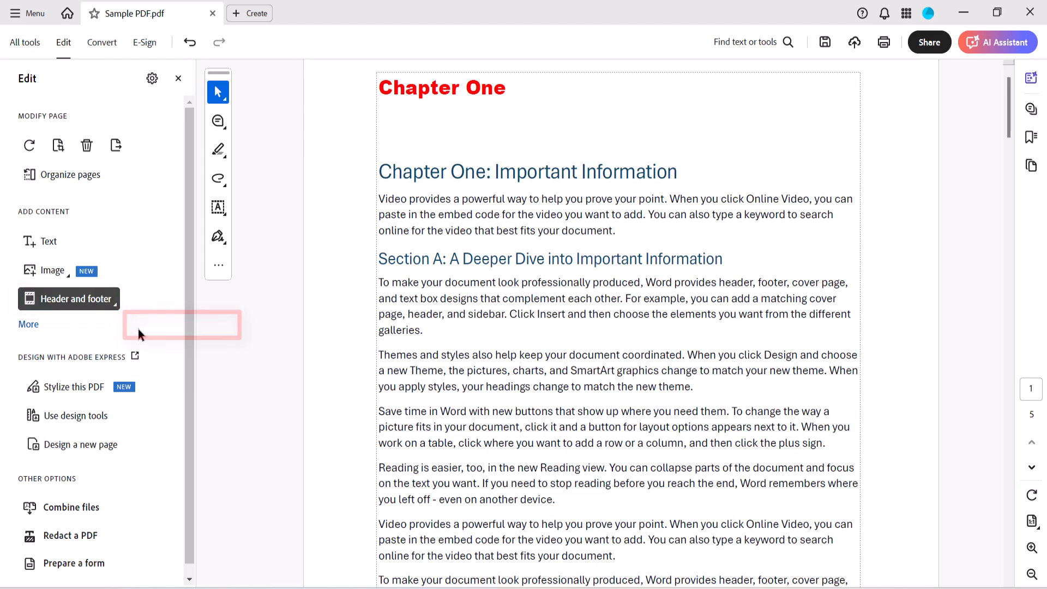
click(72, 299)
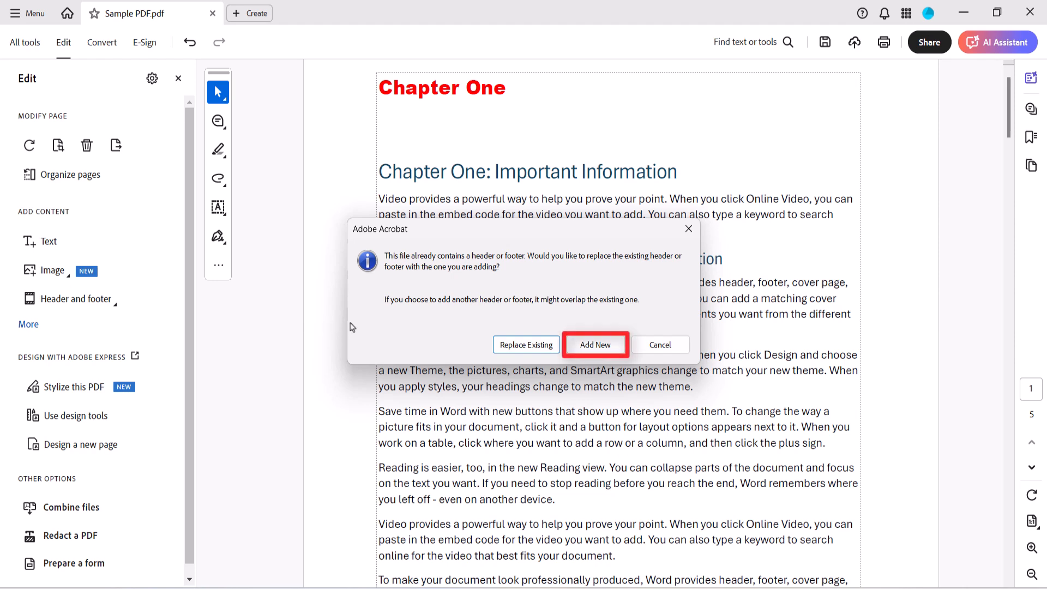
click(595, 344)
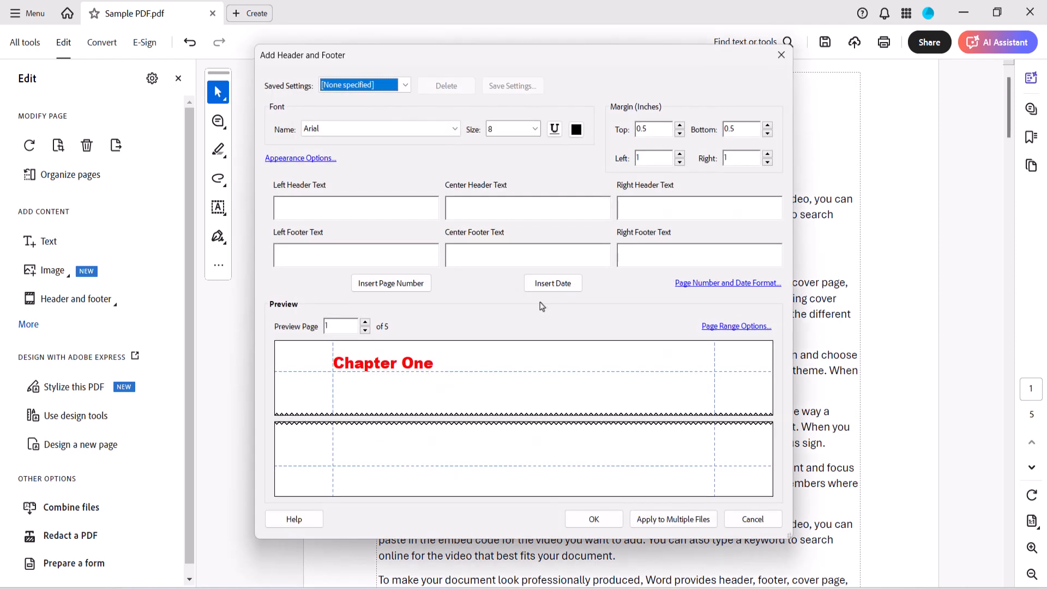
mouse_move(495, 289)
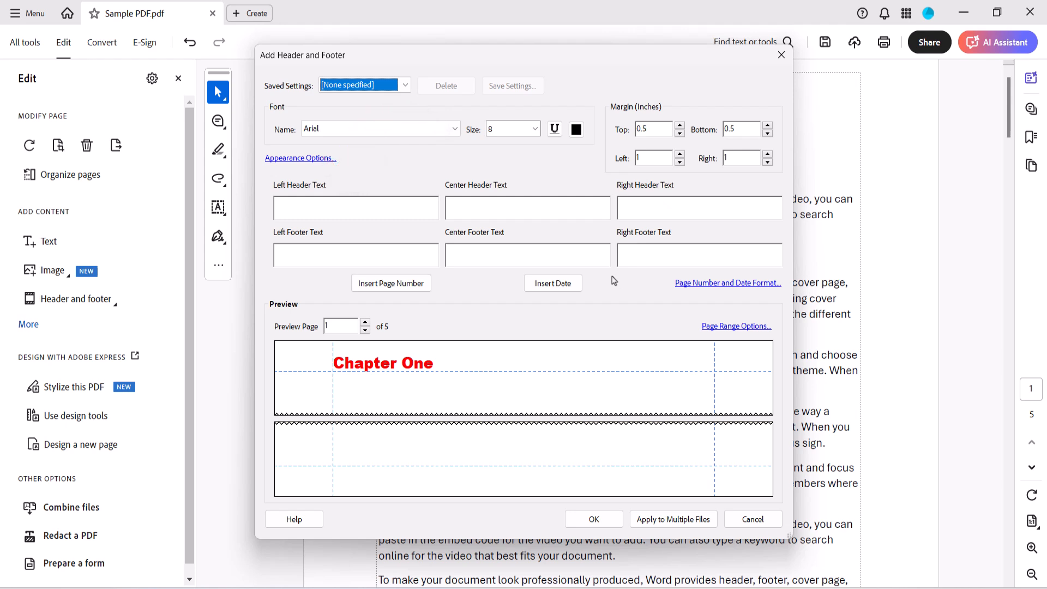
- Add a right header 'Section A' in Arial Black Bold, size 14, coloured dark blue
click(698, 207)
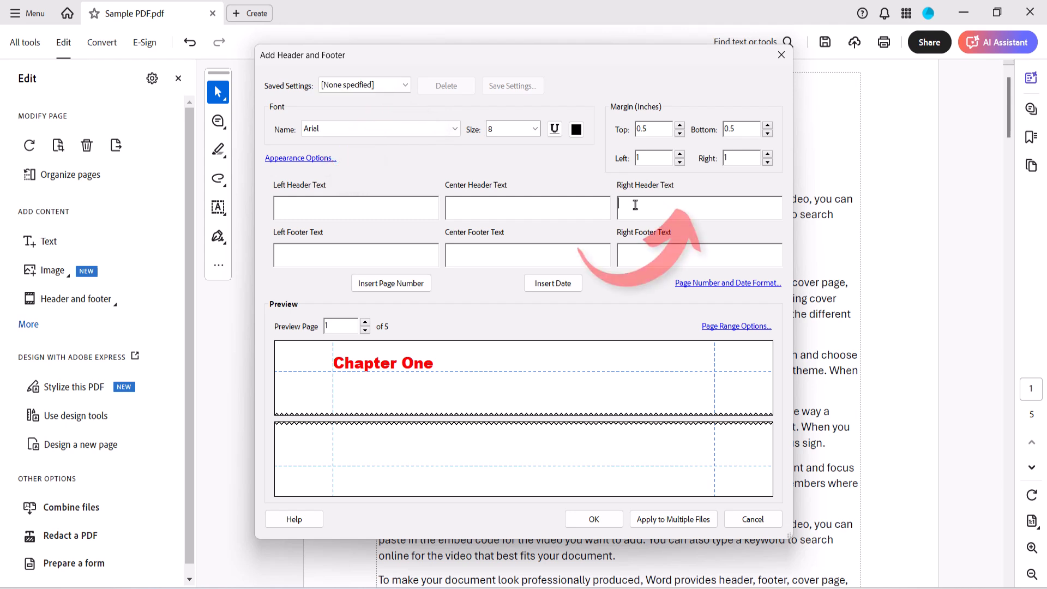
text(Section A)
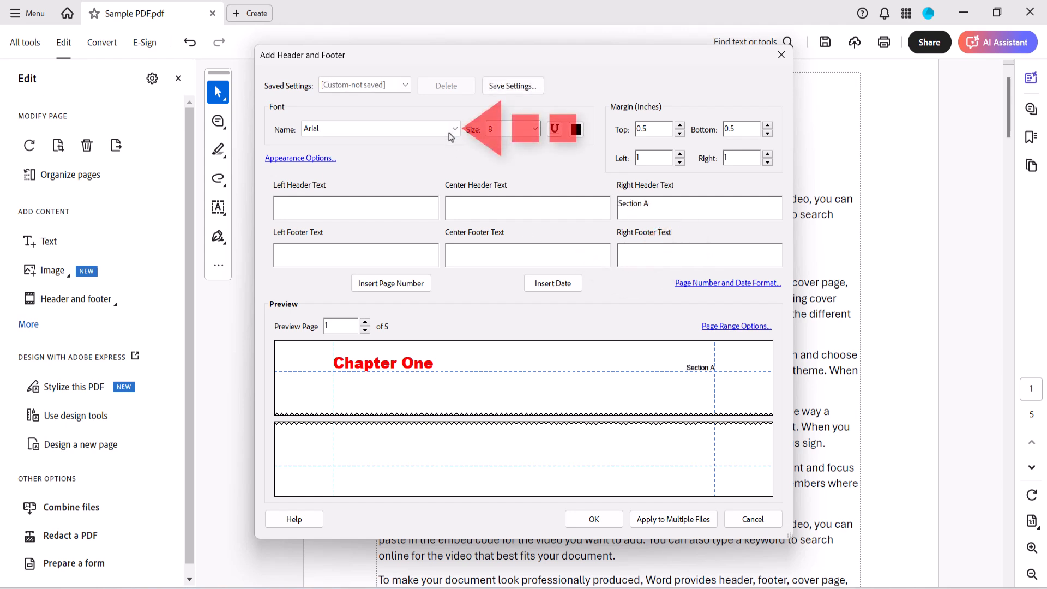
click(377, 128)
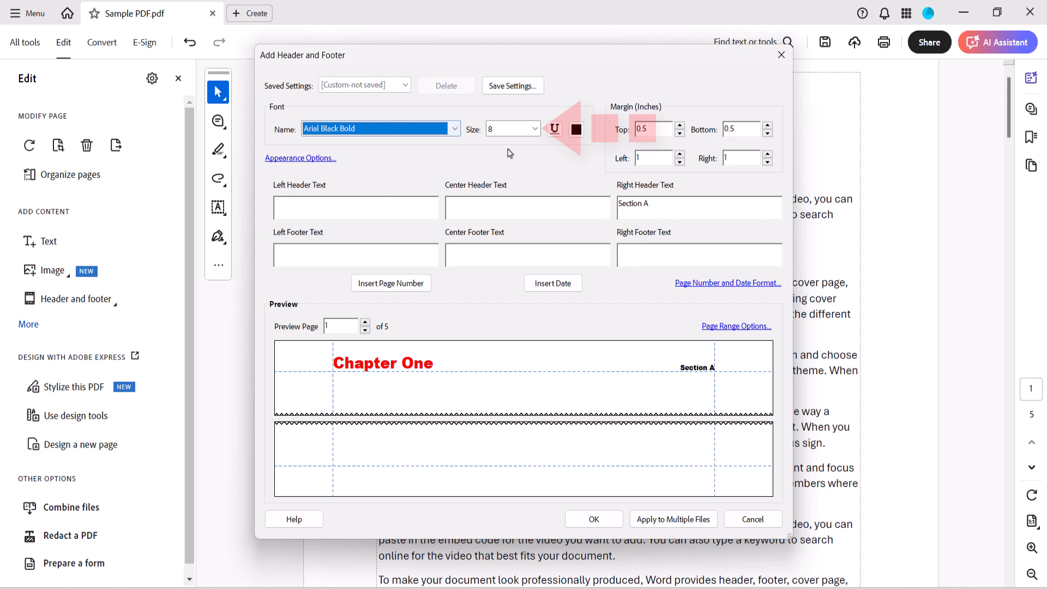
click(534, 128)
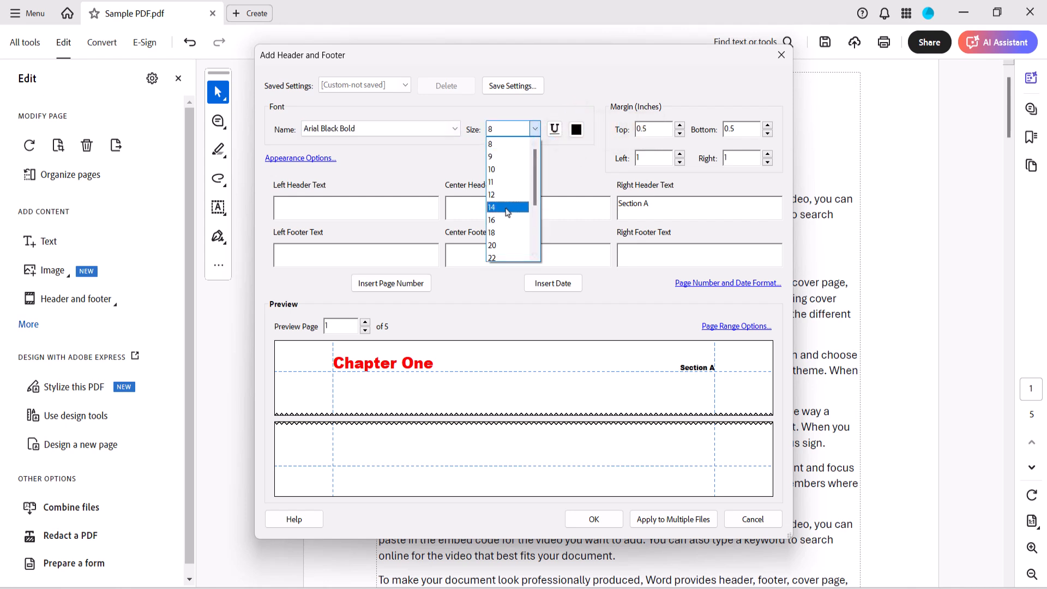
click(491, 207)
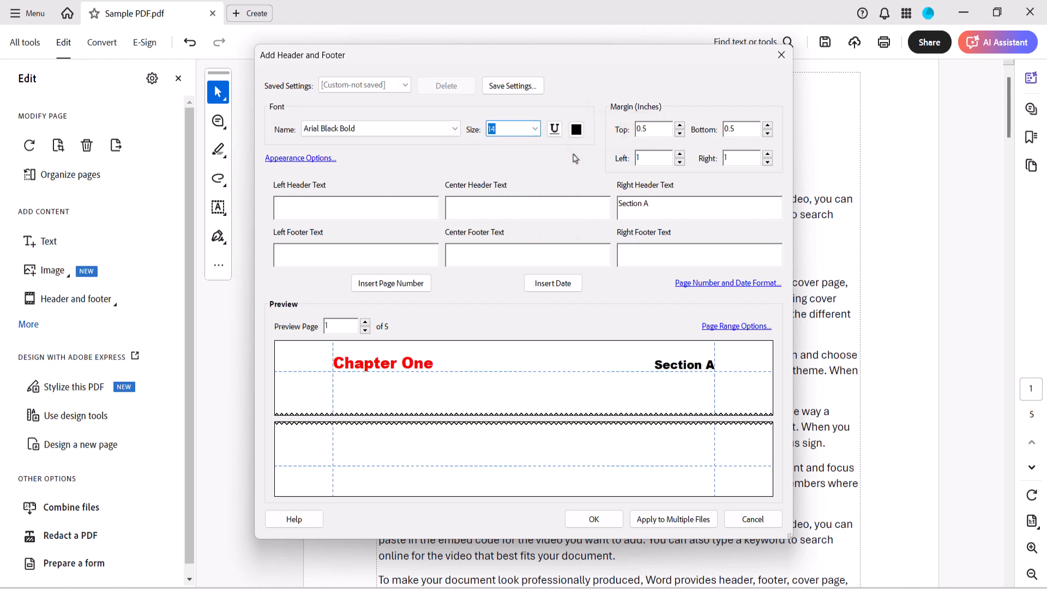
click(576, 129)
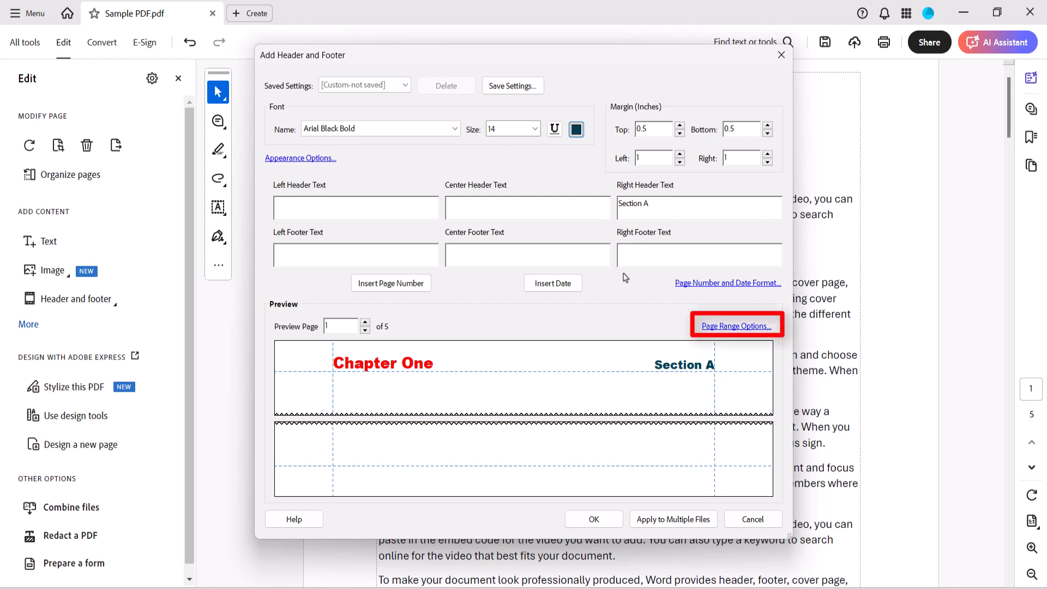
mouse_move(710, 339)
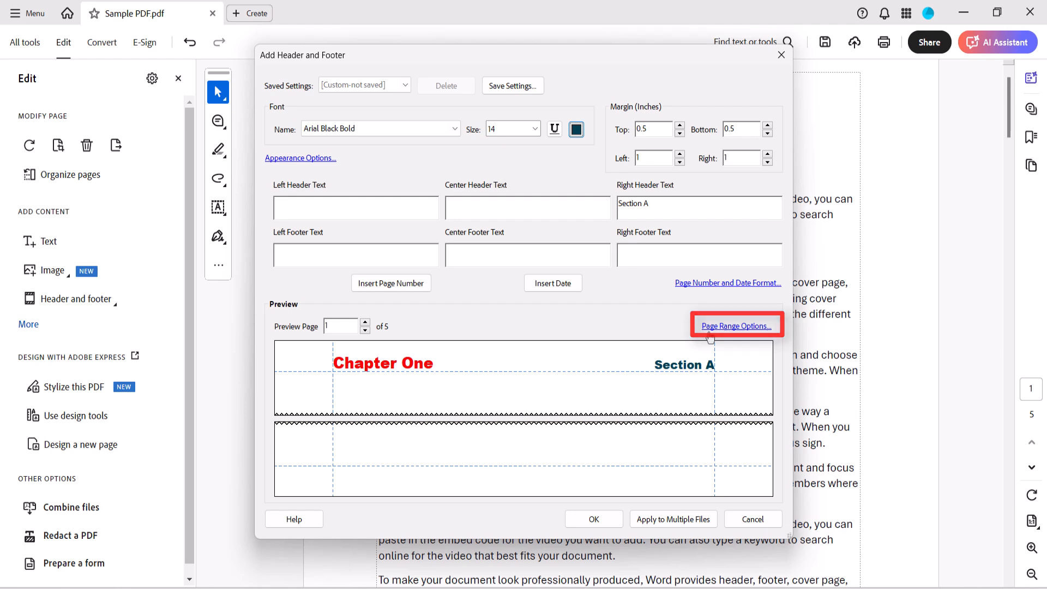
click(736, 326)
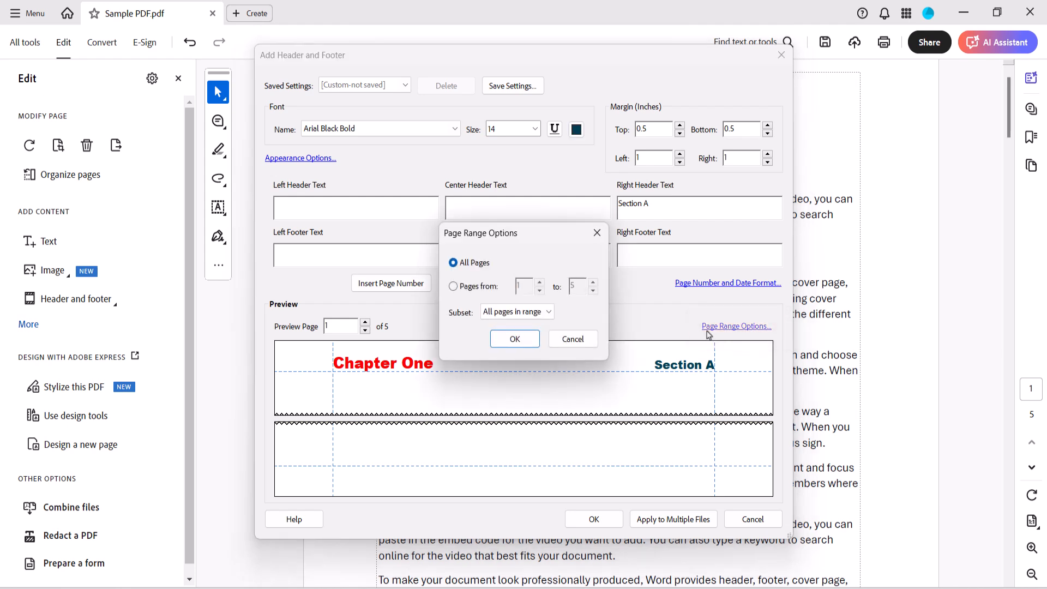
mouse_move(641, 317)
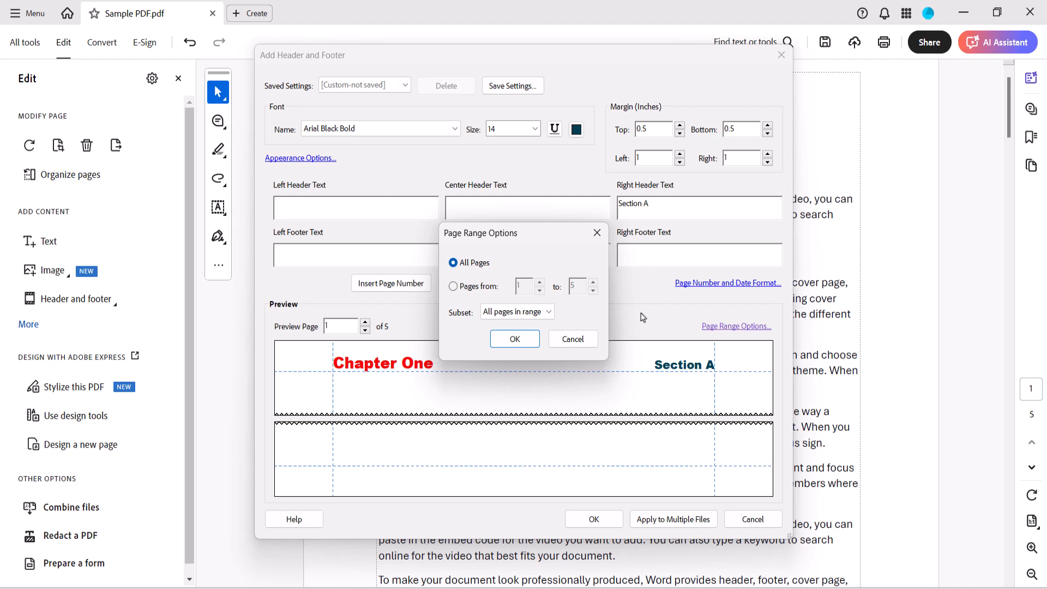
- Set the Section A header's subset to even pages only and confirm
click(515, 311)
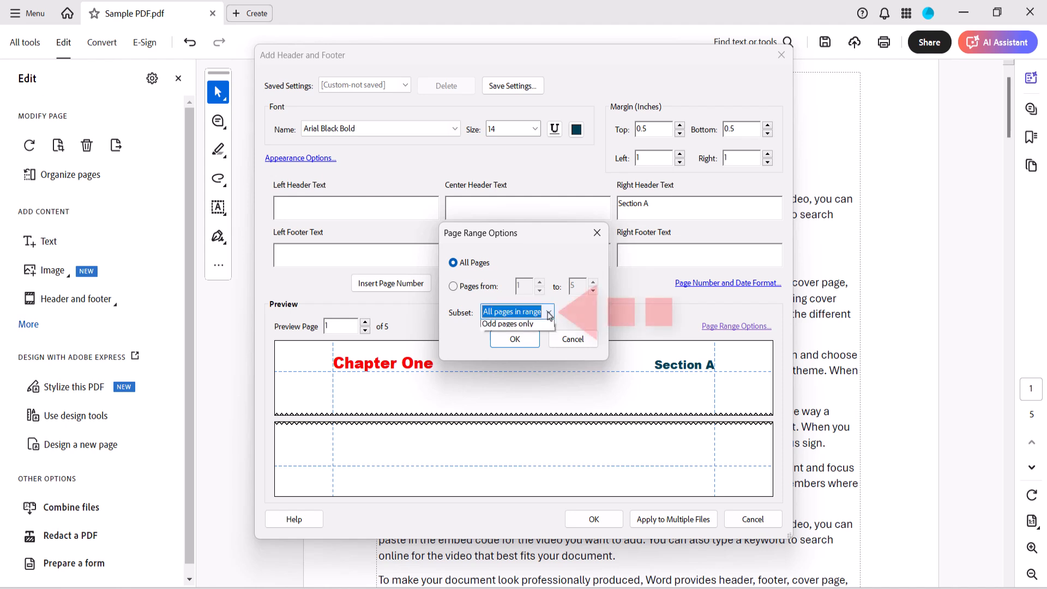
click(516, 311)
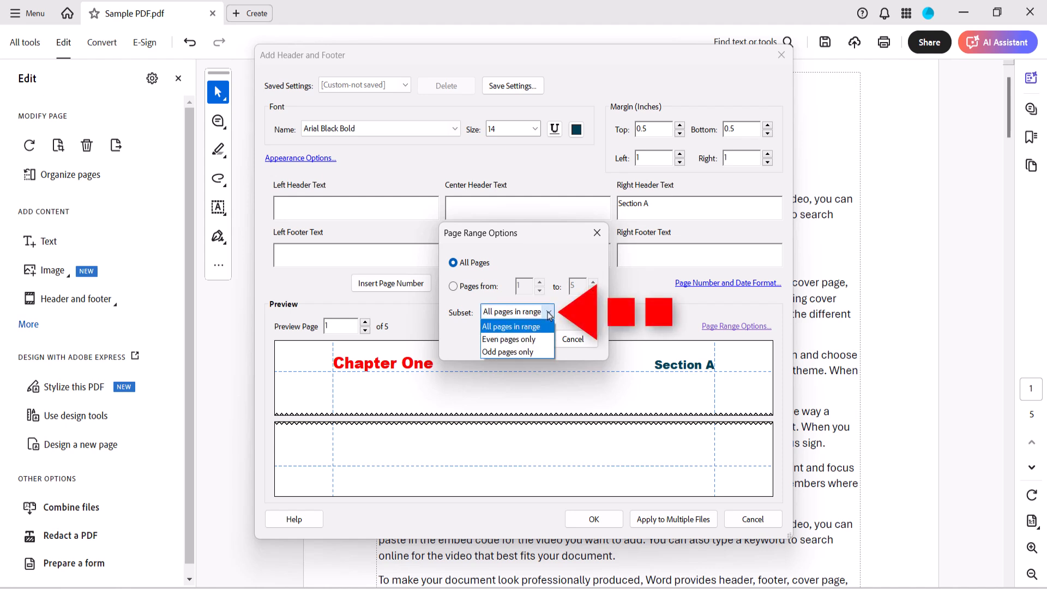
click(509, 339)
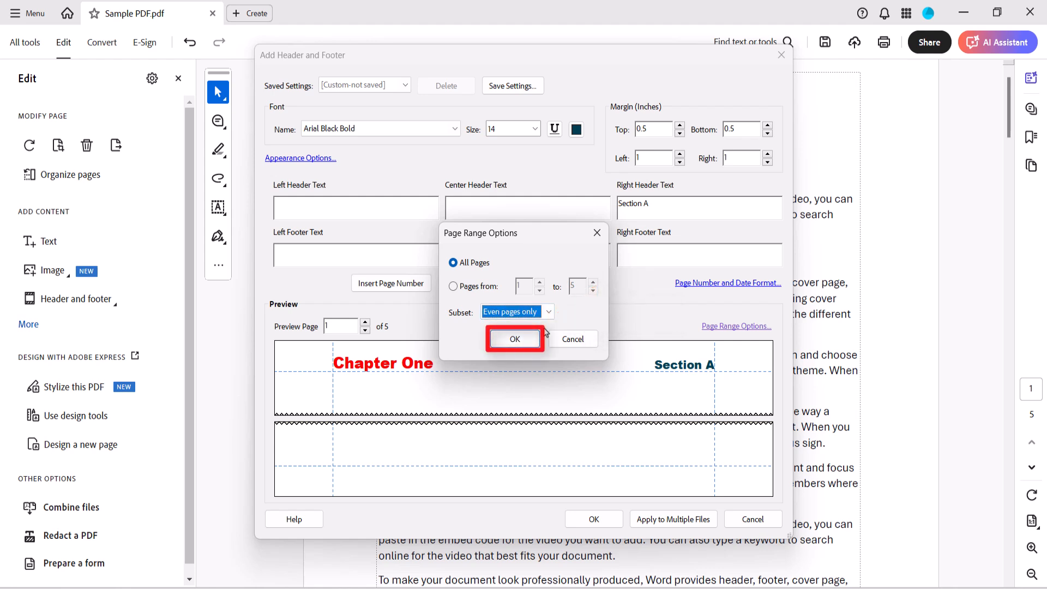
click(514, 338)
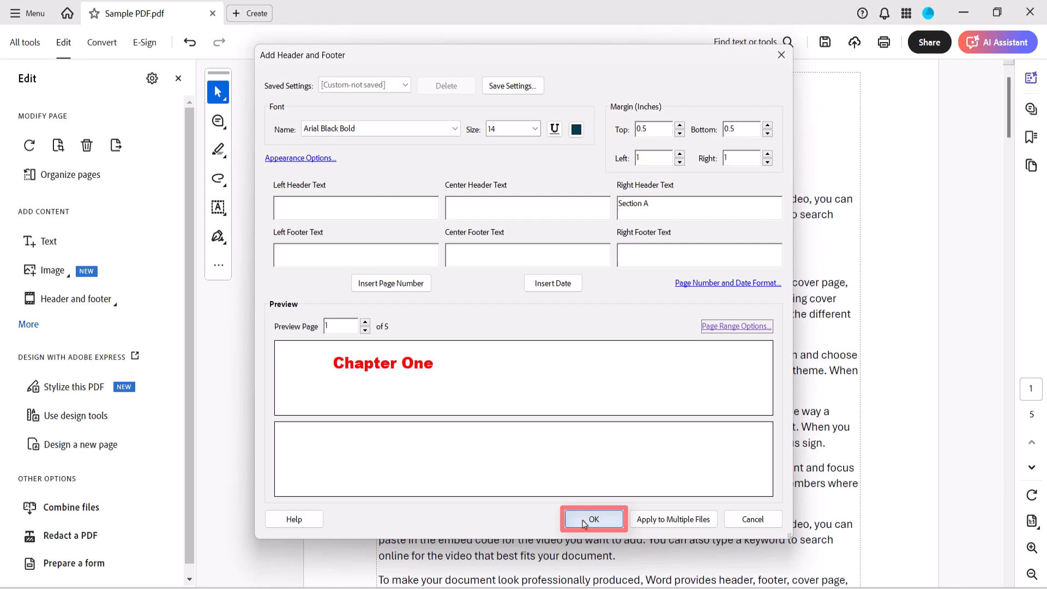
- Apply the Section A header, check it on page 2, and save the PDF
click(593, 520)
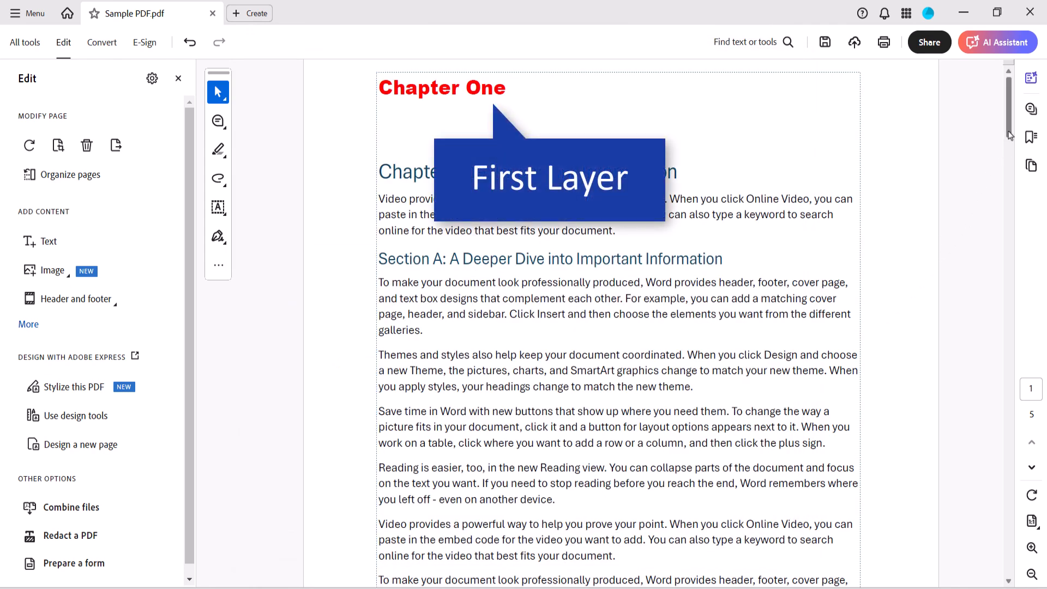
scroll(down, 3)
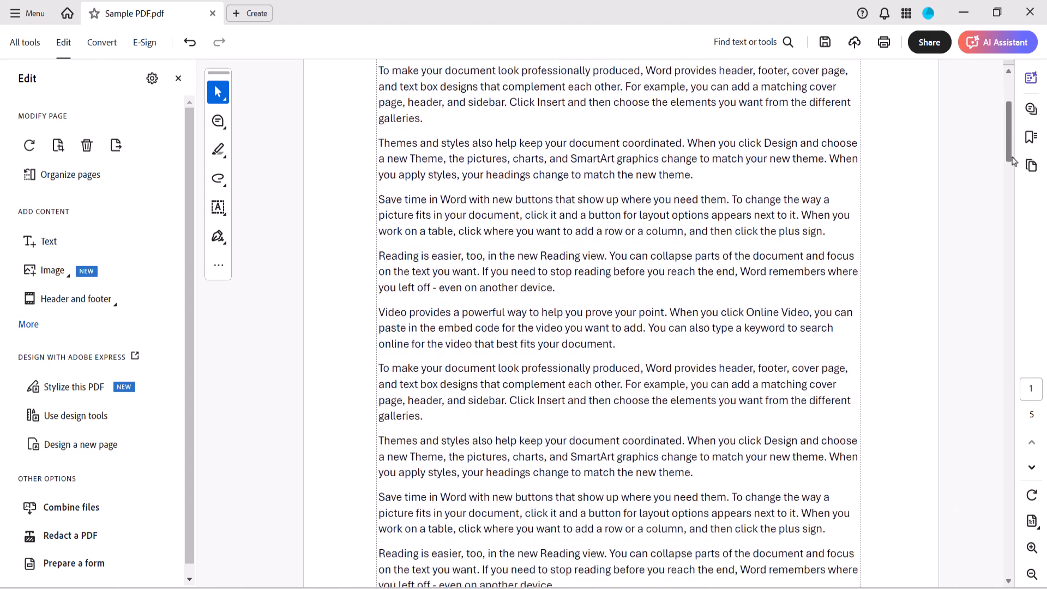
scroll(down, 3)
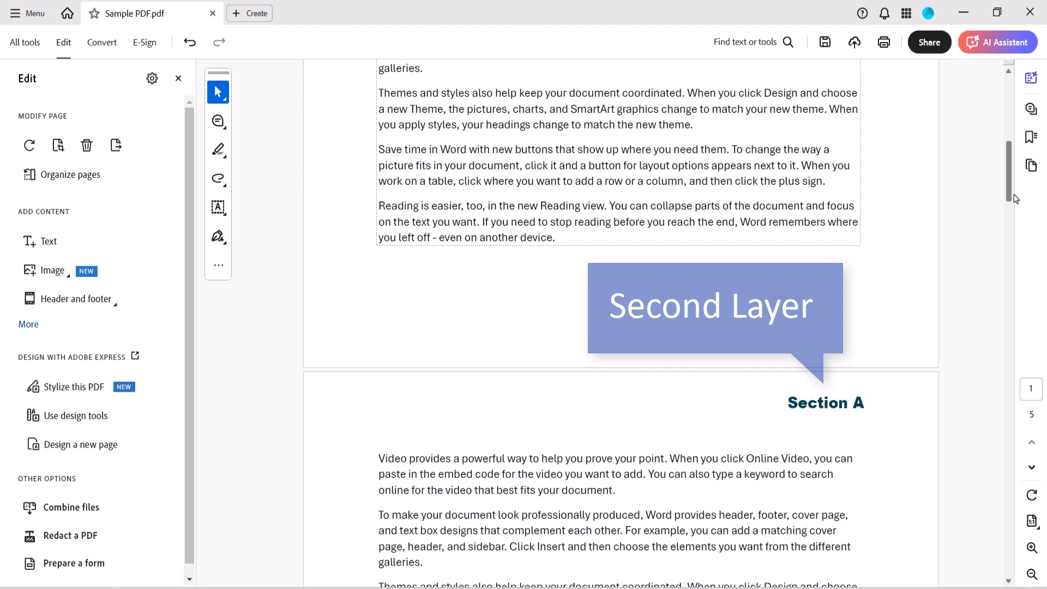
click(824, 42)
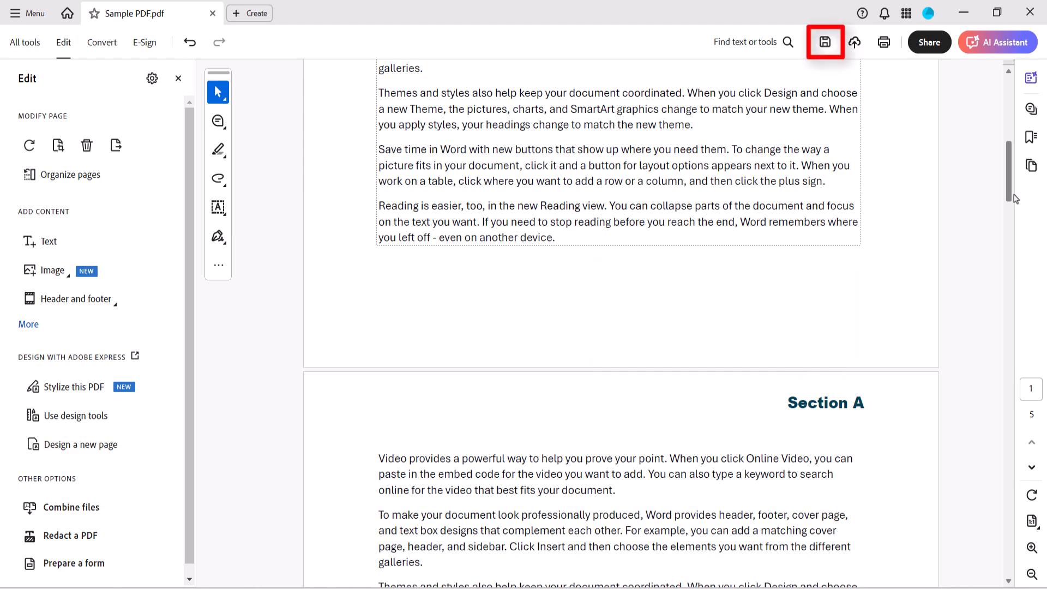